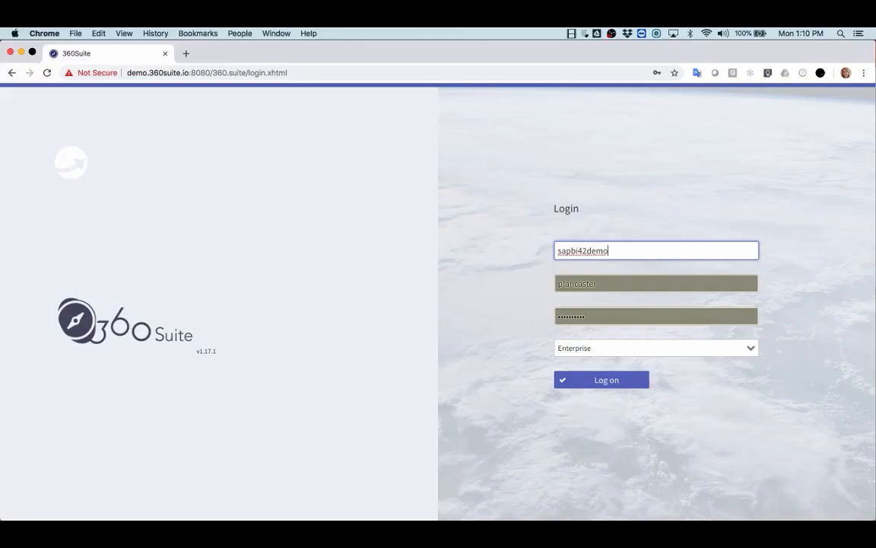
# Step: Log on to SAPBI42DEMO, then open a second session on SAPBI42TRAINING
pyautogui.click(600, 380)
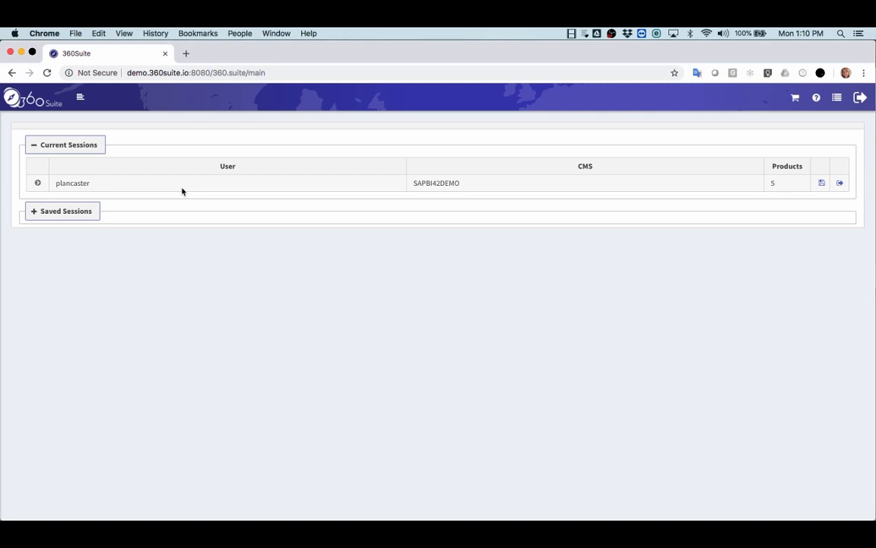
pyautogui.click(81, 96)
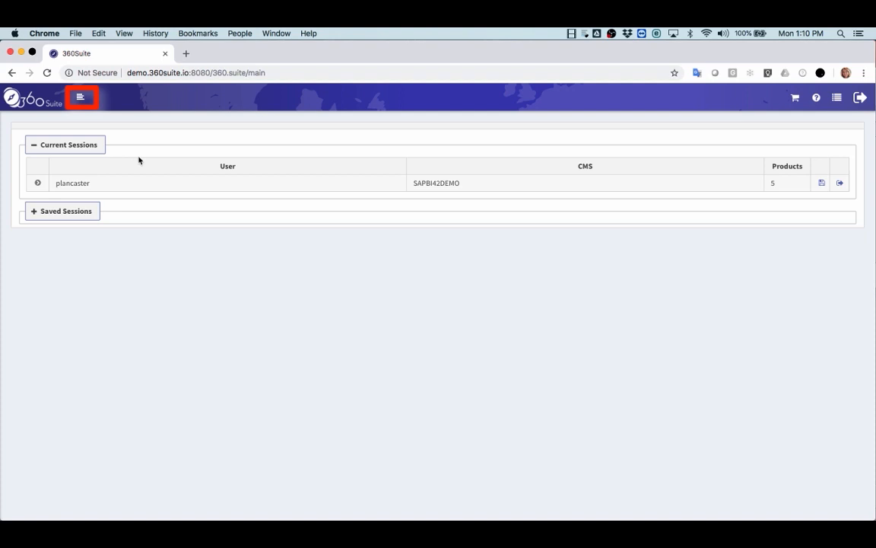
pyautogui.click(80, 97)
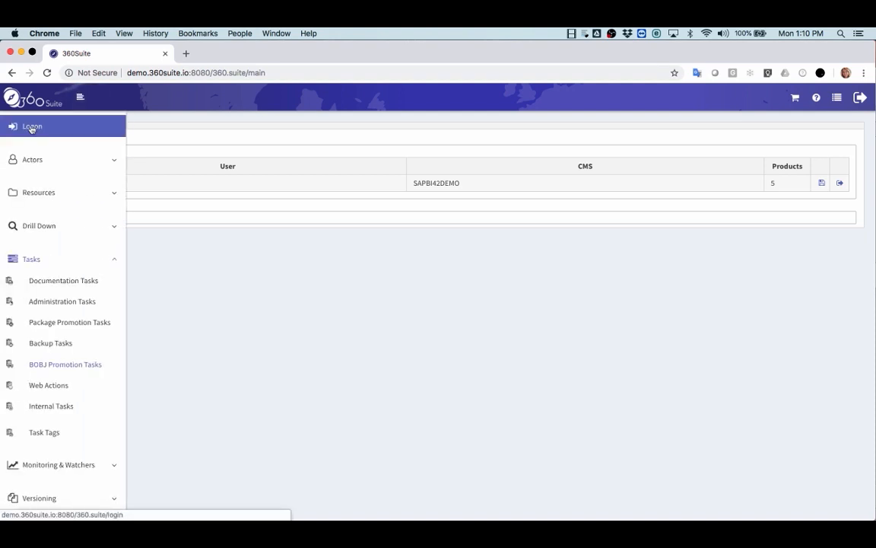
pyautogui.click(32, 126)
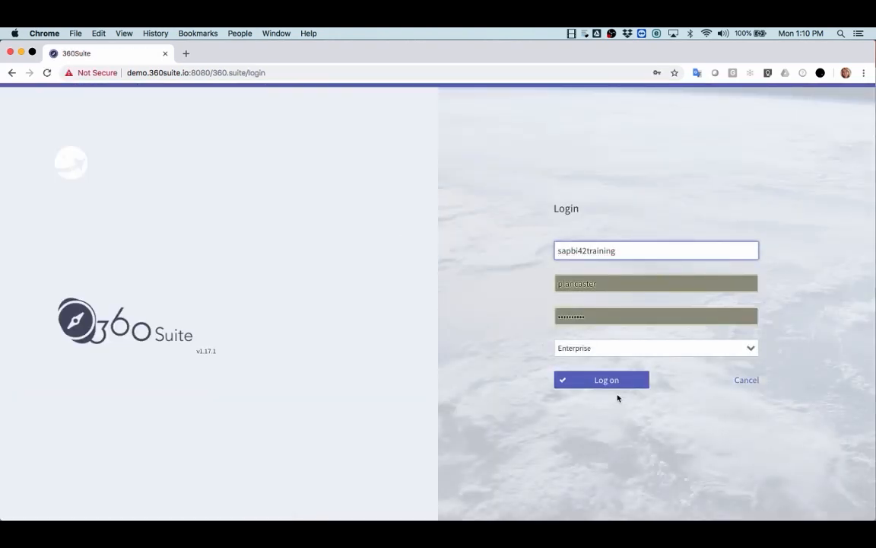
pyautogui.click(606, 380)
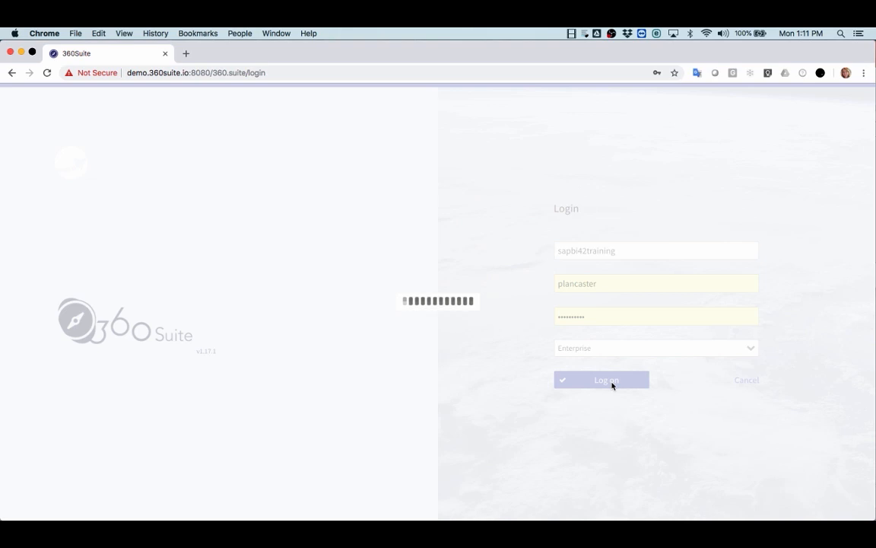
pyautogui.click(600, 380)
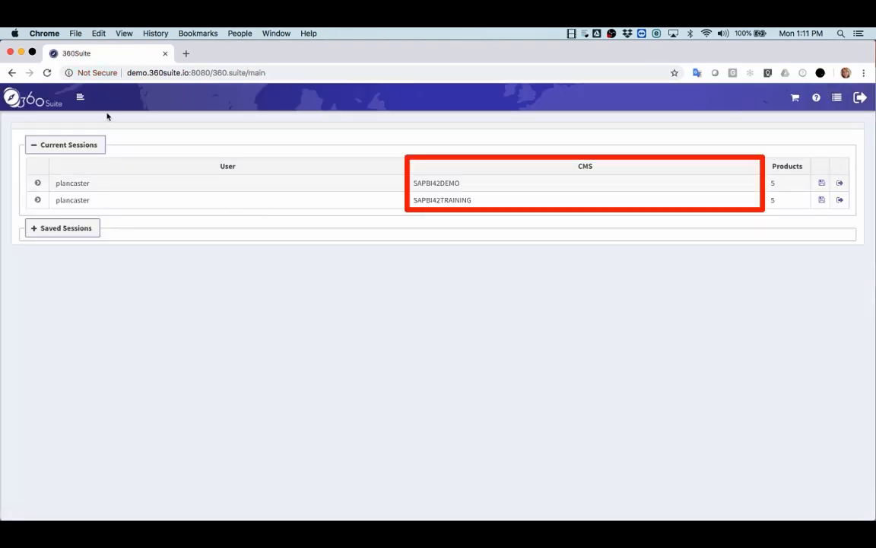
# Step: Go to Tasks > BOBJ Promotion Tasks and start a new task
pyautogui.click(80, 98)
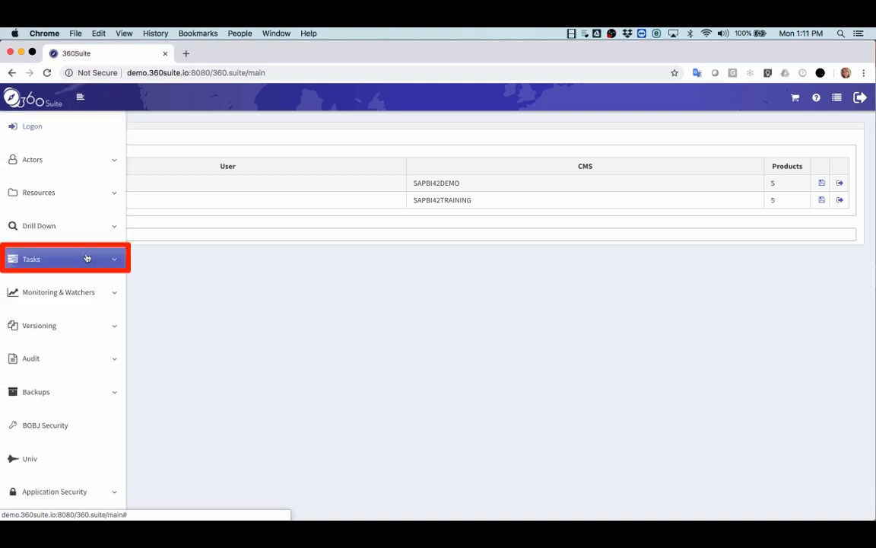
pyautogui.click(54, 258)
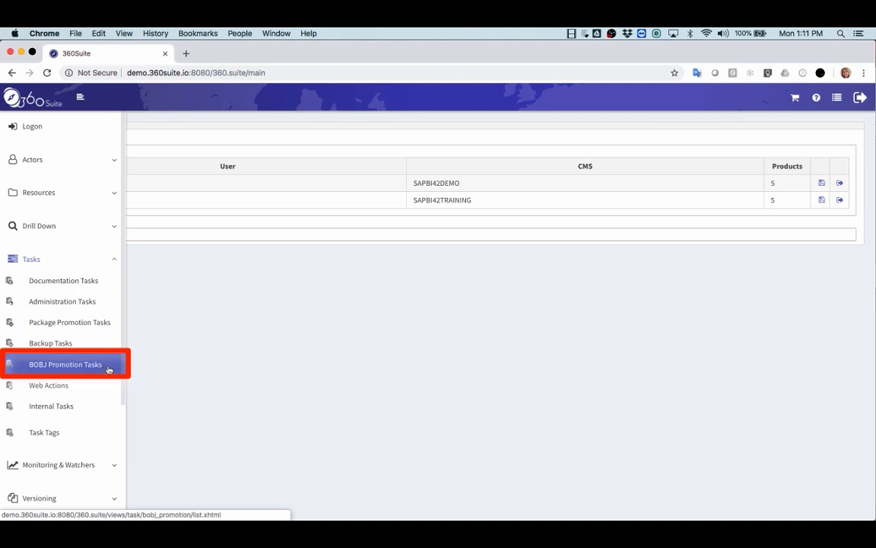
pyautogui.click(65, 364)
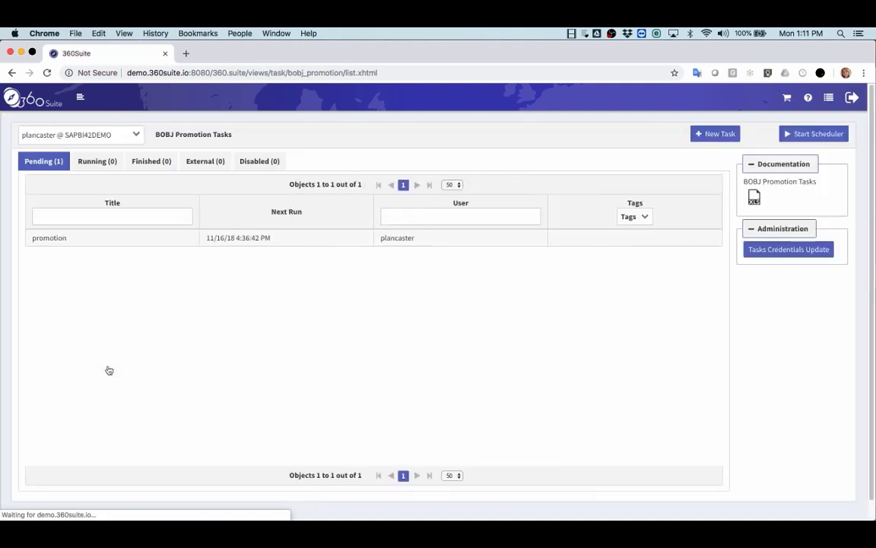
pyautogui.click(715, 134)
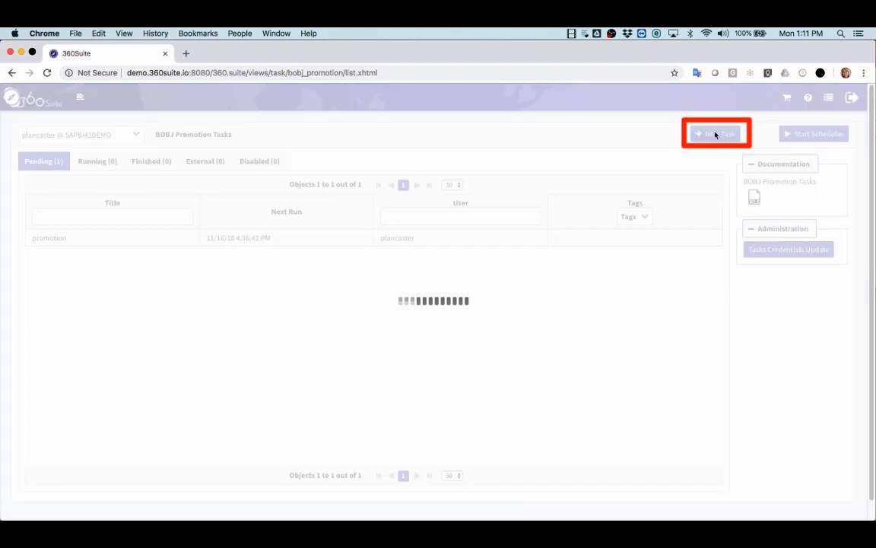
# Step: Set task Release 2.13 to promote from CMS SAPBI42DEMO to CMS SAPBI42TRAINING
pyautogui.click(715, 133)
pyautogui.write('Release 2.13')
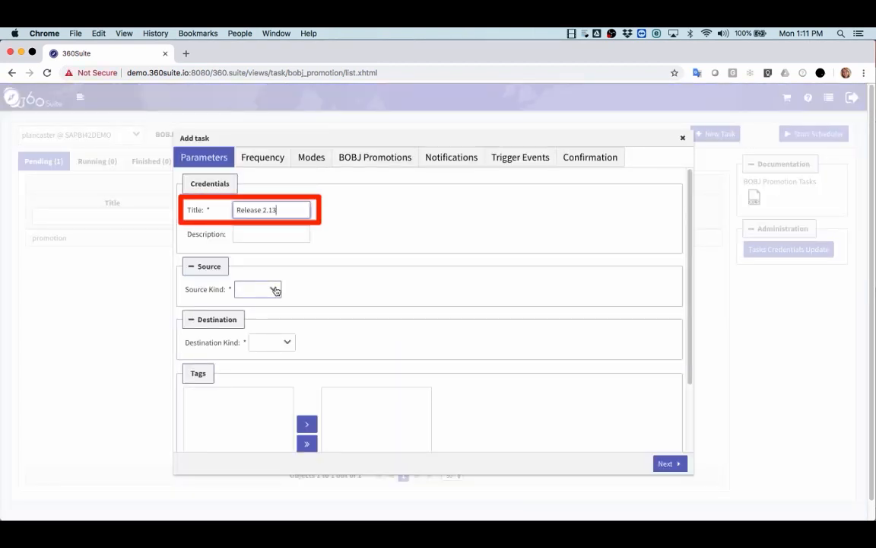
pyautogui.click(258, 289)
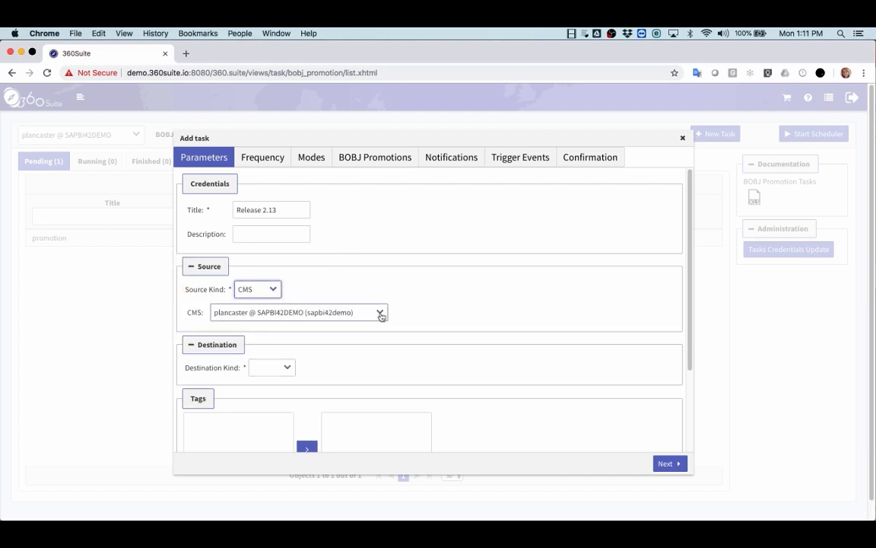
pyautogui.click(271, 367)
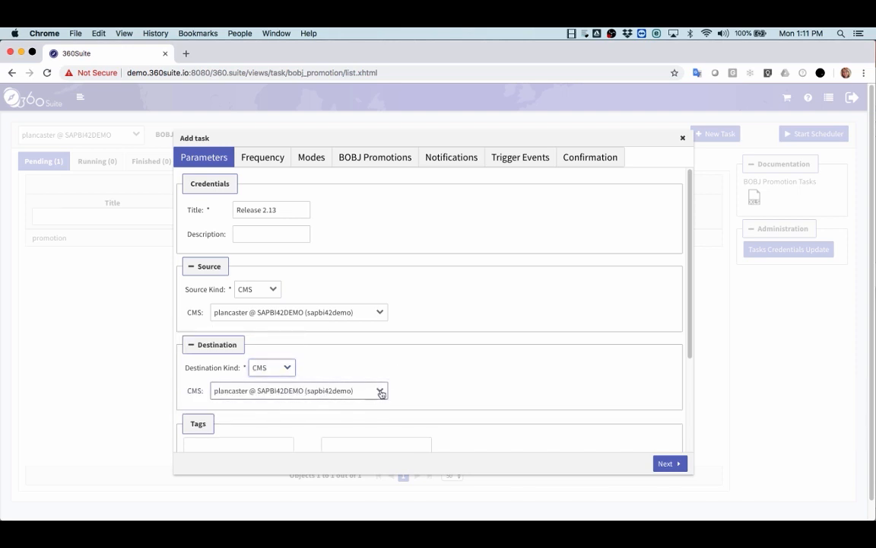
pyautogui.click(379, 390)
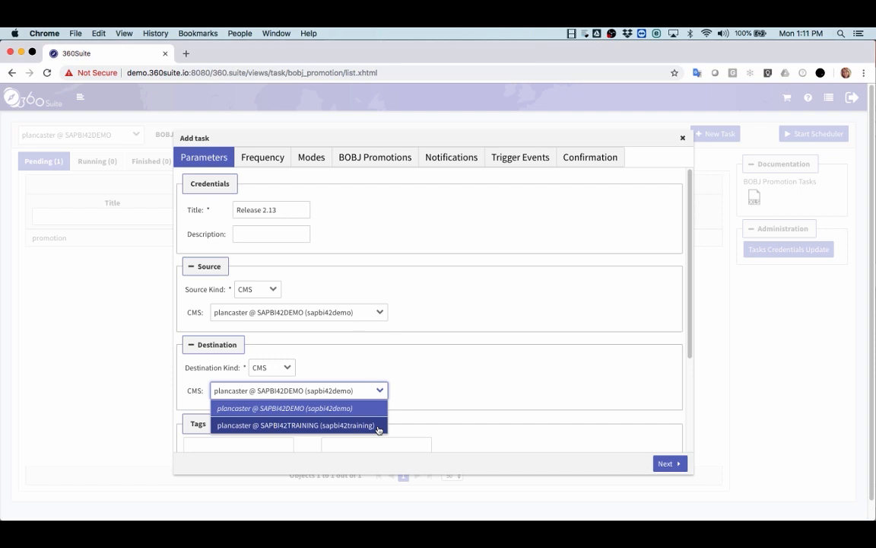
pyautogui.click(296, 425)
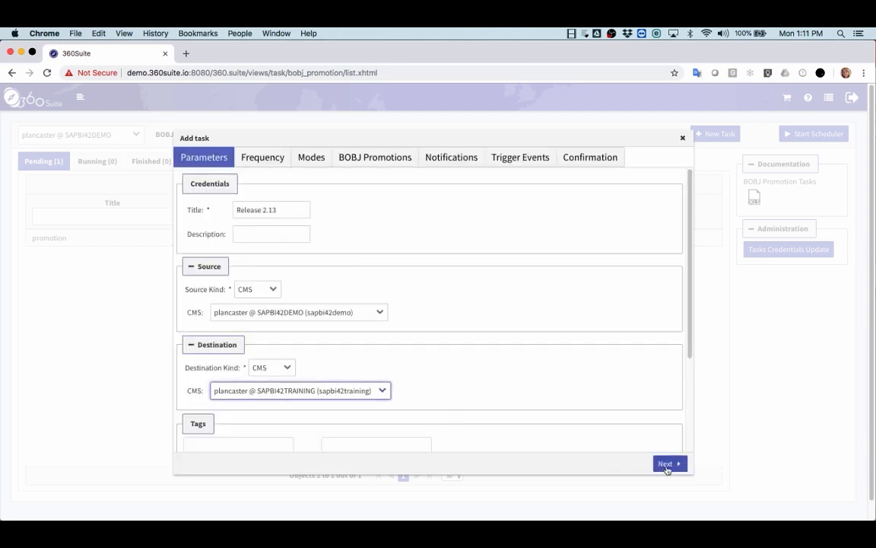
pyautogui.click(665, 463)
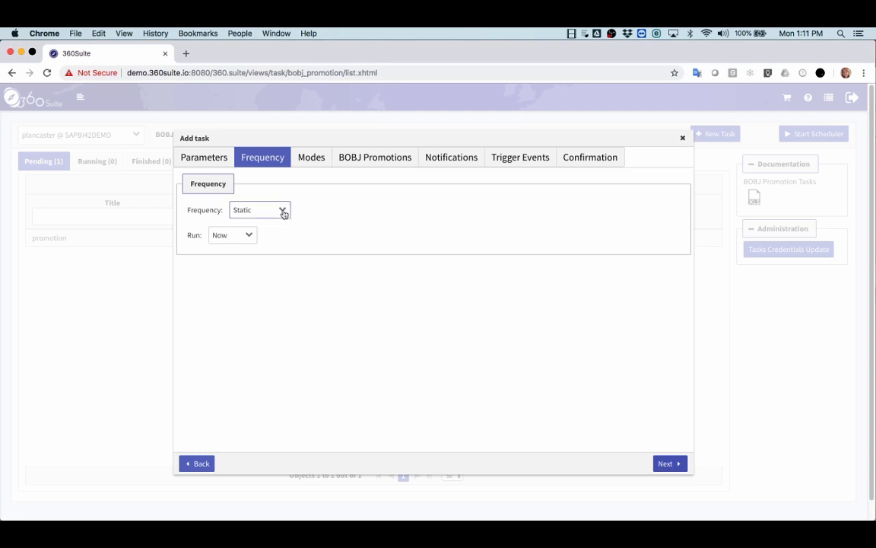
# Step: Keep the frequency Static, running once at 11/19/2018 18:46:56
pyautogui.click(259, 210)
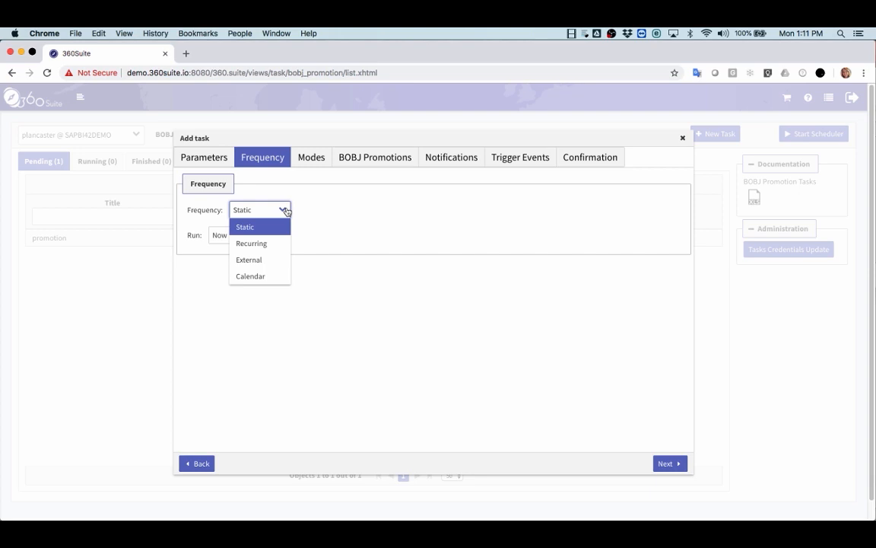
pyautogui.click(245, 226)
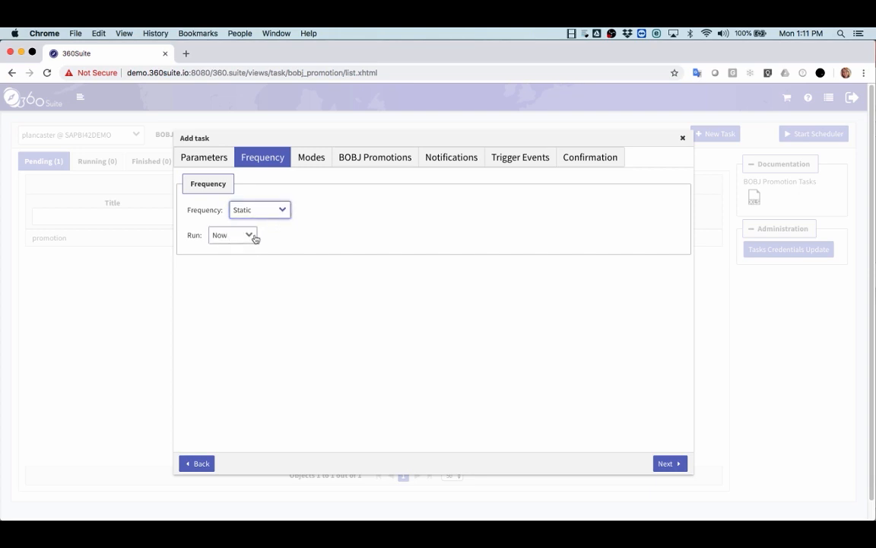
pyautogui.click(249, 234)
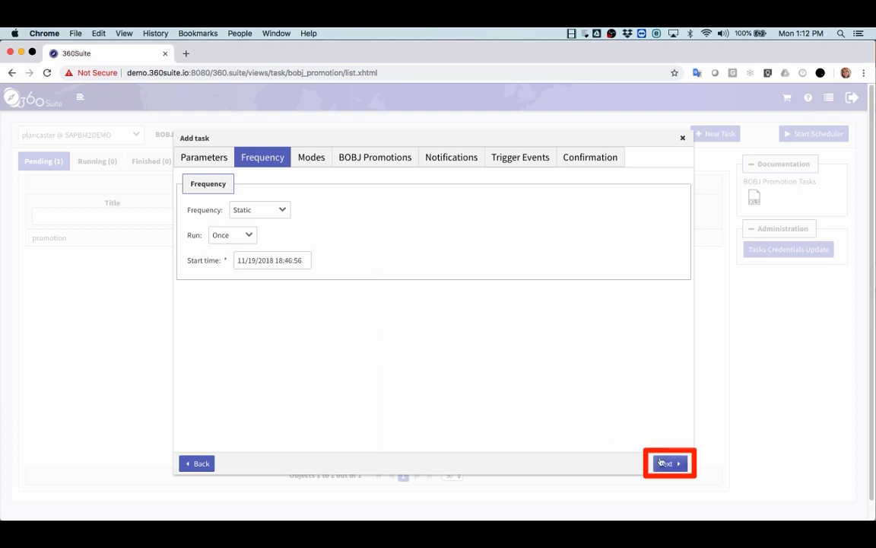
pyautogui.click(669, 463)
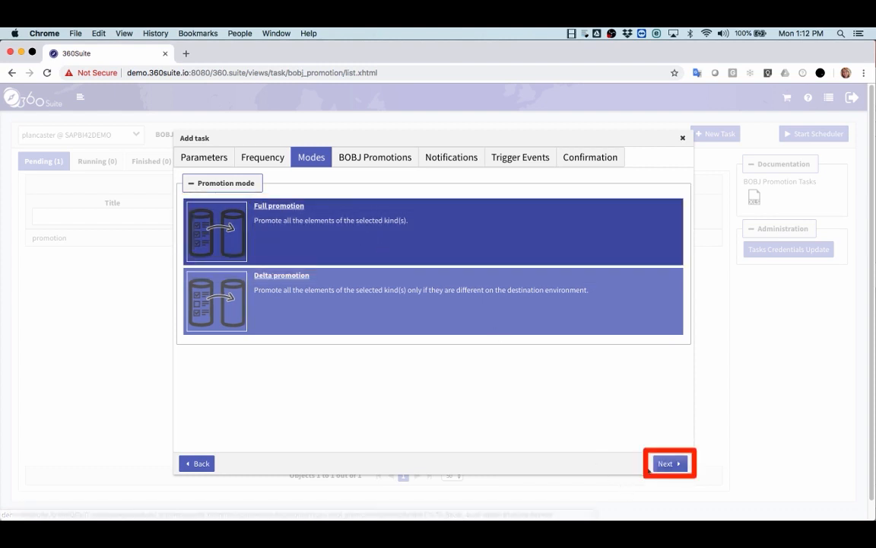
# Step: Accept the promotion mode and continue to the promotion kinds list
pyautogui.click(669, 463)
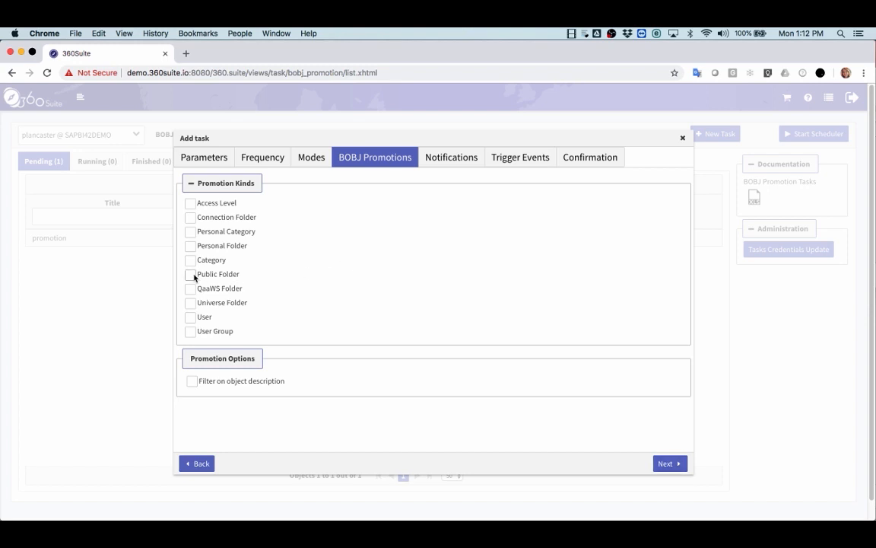
# Step: Promote Public Folder and Universe Folder, filtering descriptions containing '#Release 2.13'
pyautogui.click(190, 274)
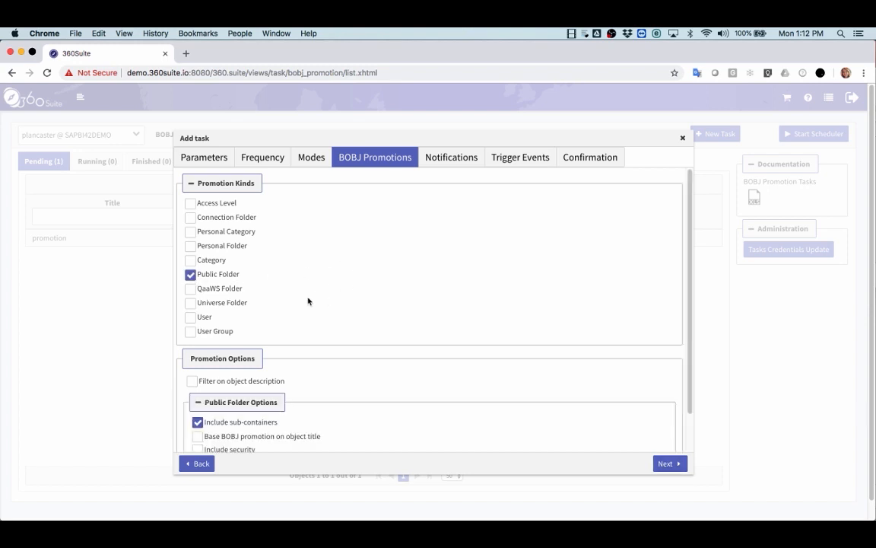
pyautogui.click(190, 303)
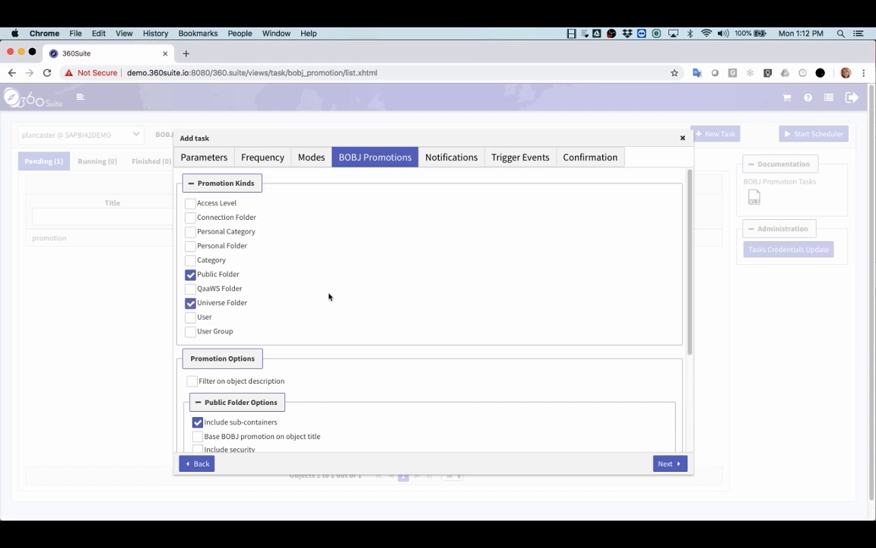
pyautogui.moveTo(273, 386)
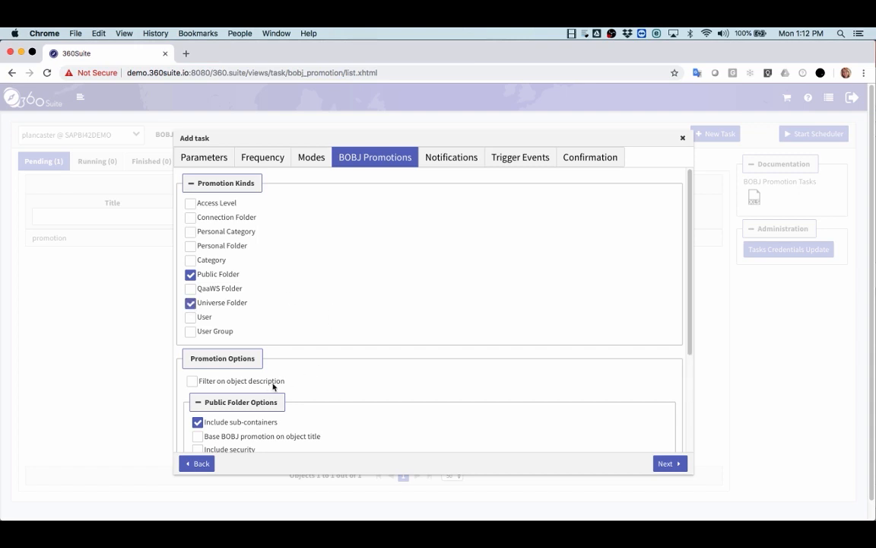
pyautogui.click(191, 381)
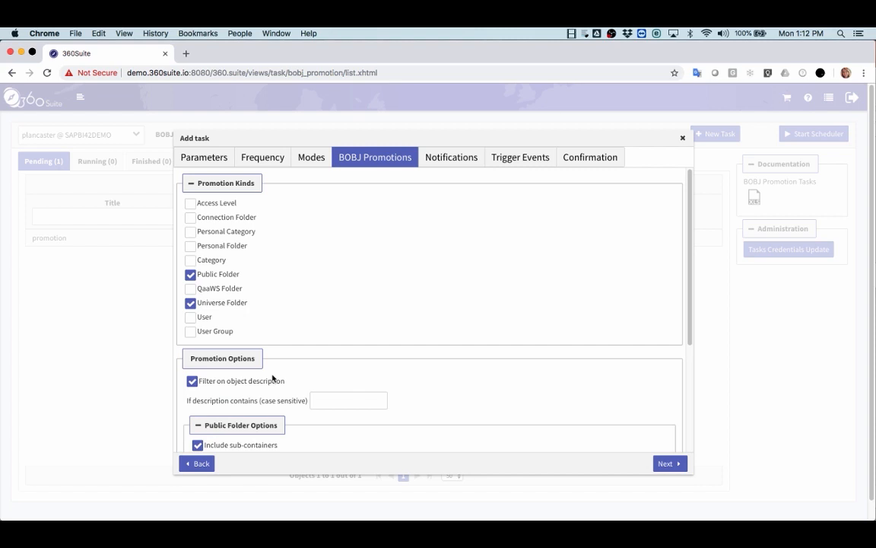
pyautogui.write('#Release 2.1')
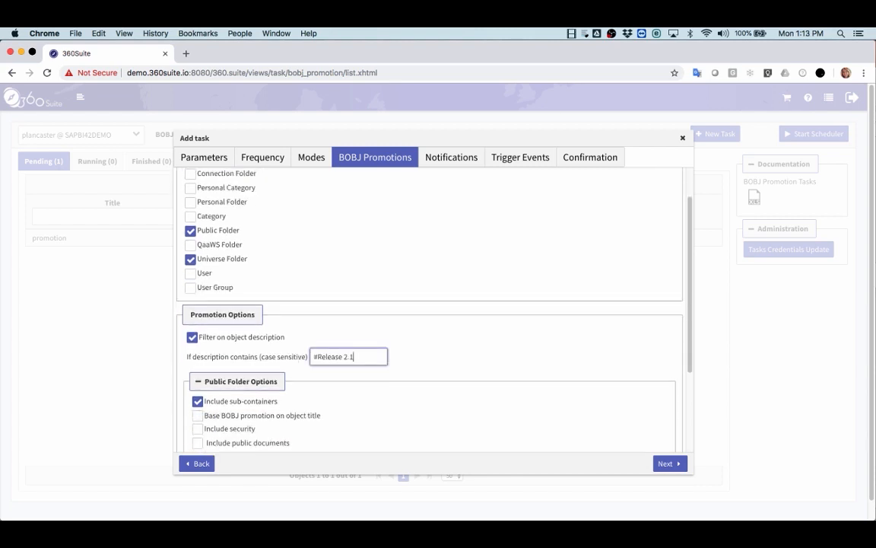
pyautogui.write('3')
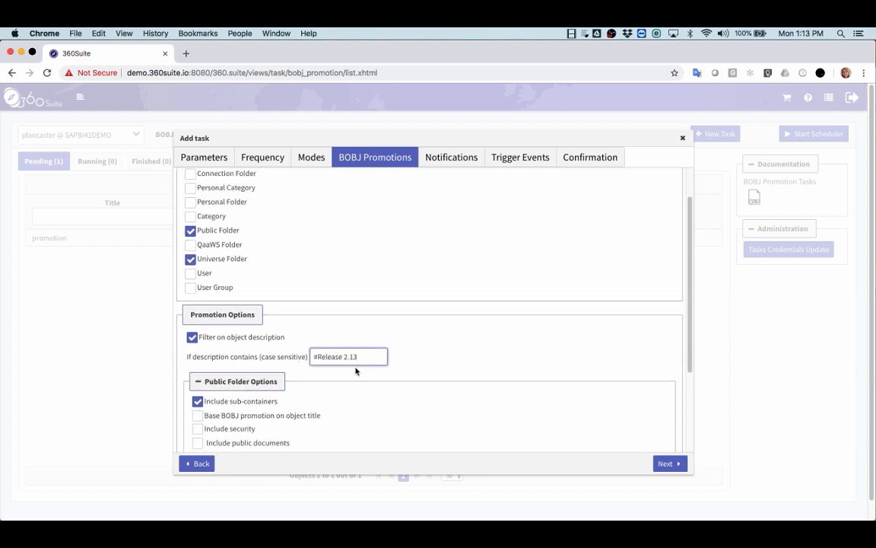
pyautogui.click(349, 356)
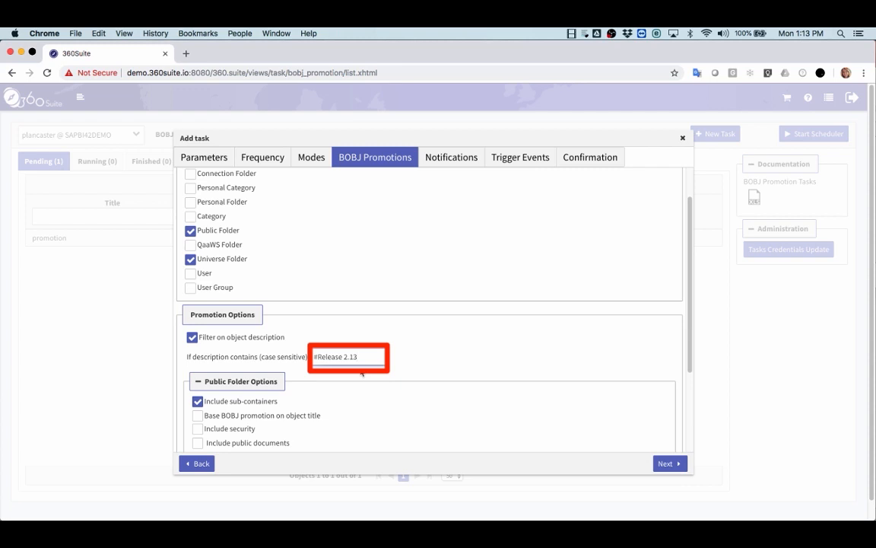
pyautogui.scroll(-3)
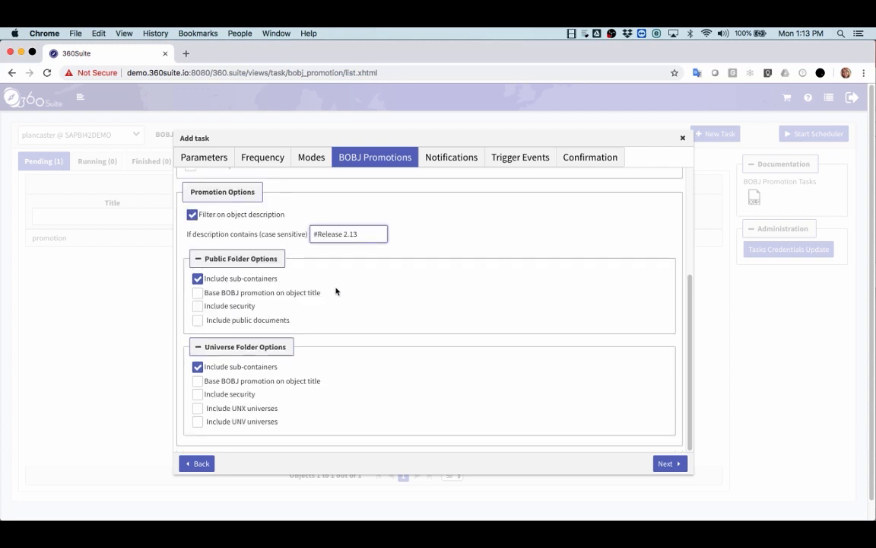
pyautogui.moveTo(310, 346)
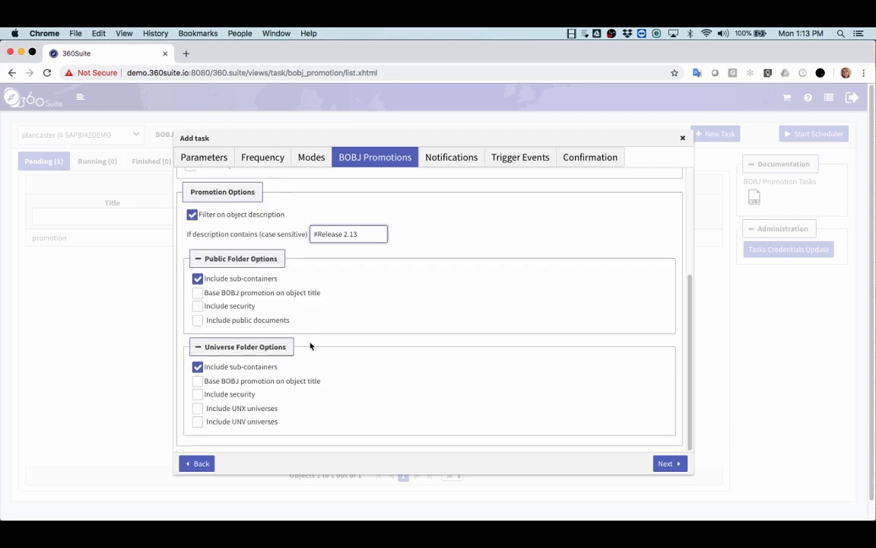
pyautogui.moveTo(335, 409)
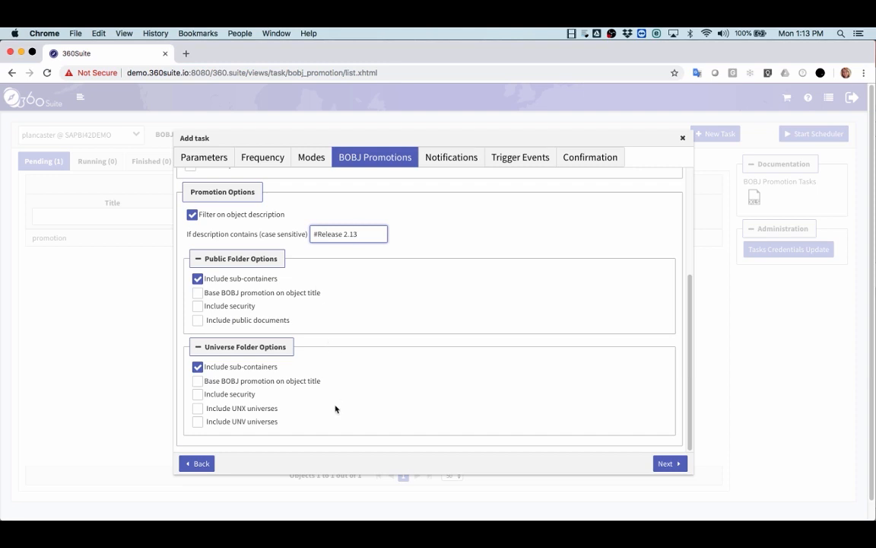
pyautogui.moveTo(310, 423)
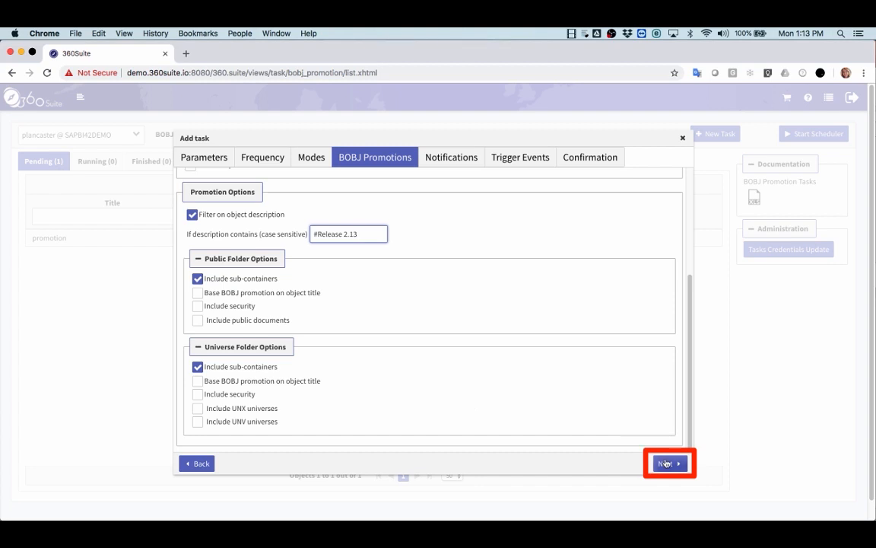
# Step: Skip Notifications and Trigger Events, then add the task from the Confirmation step
pyautogui.click(668, 463)
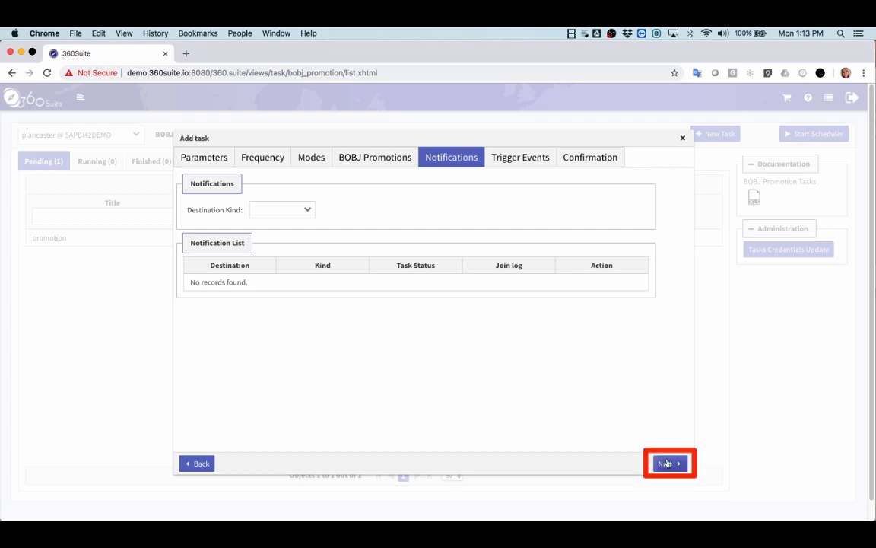
pyautogui.click(669, 463)
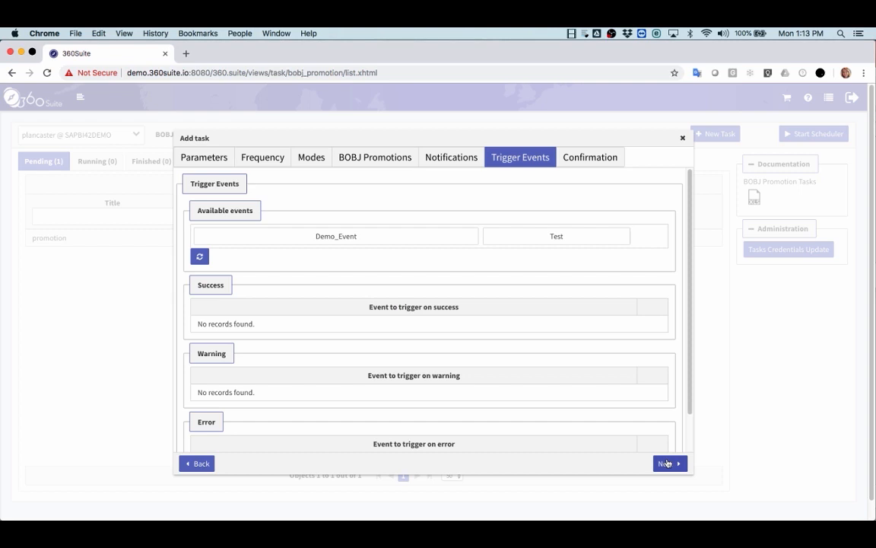
pyautogui.click(668, 463)
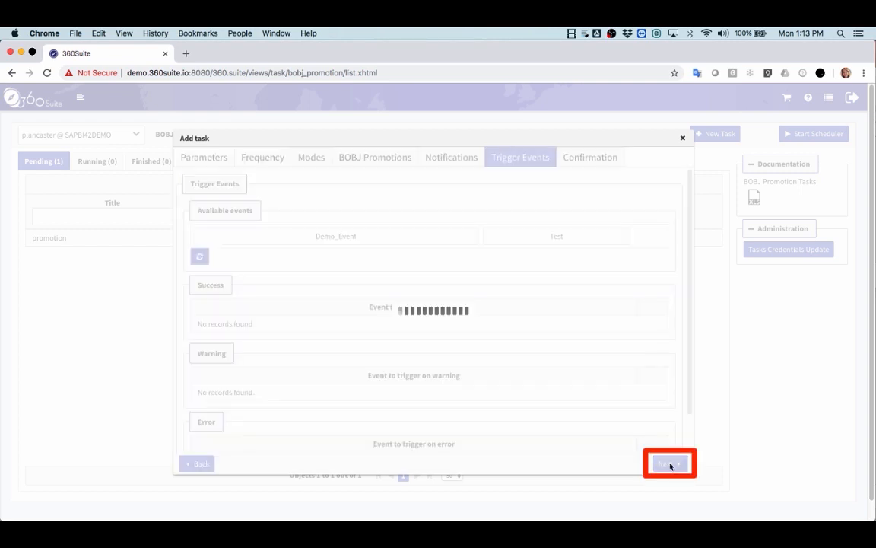
pyautogui.click(669, 463)
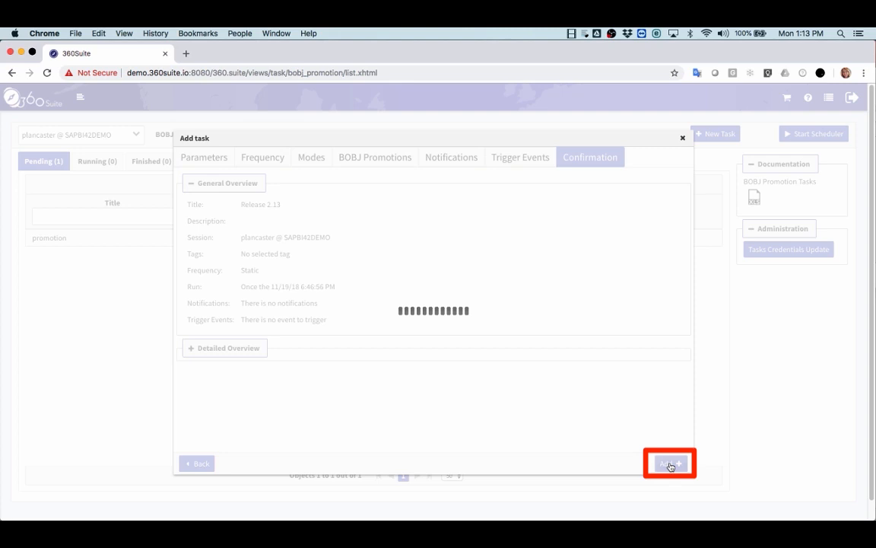
pyautogui.click(670, 464)
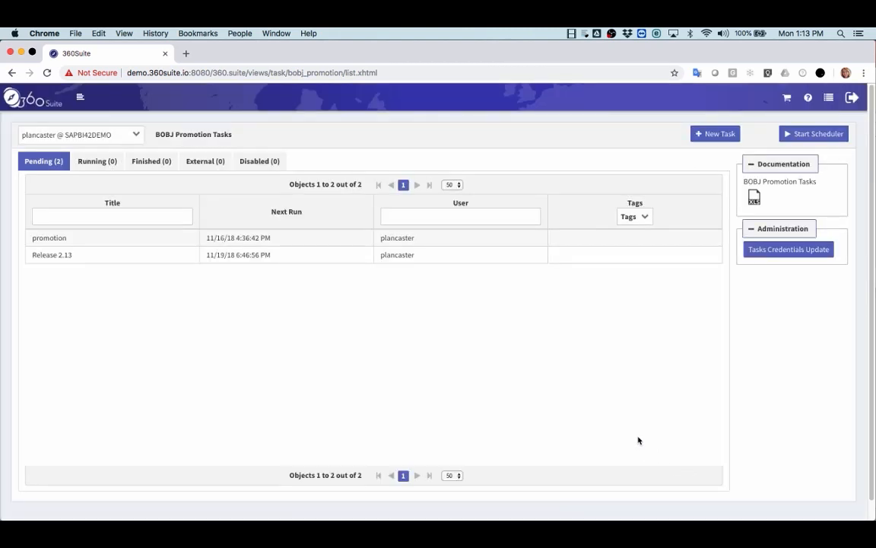